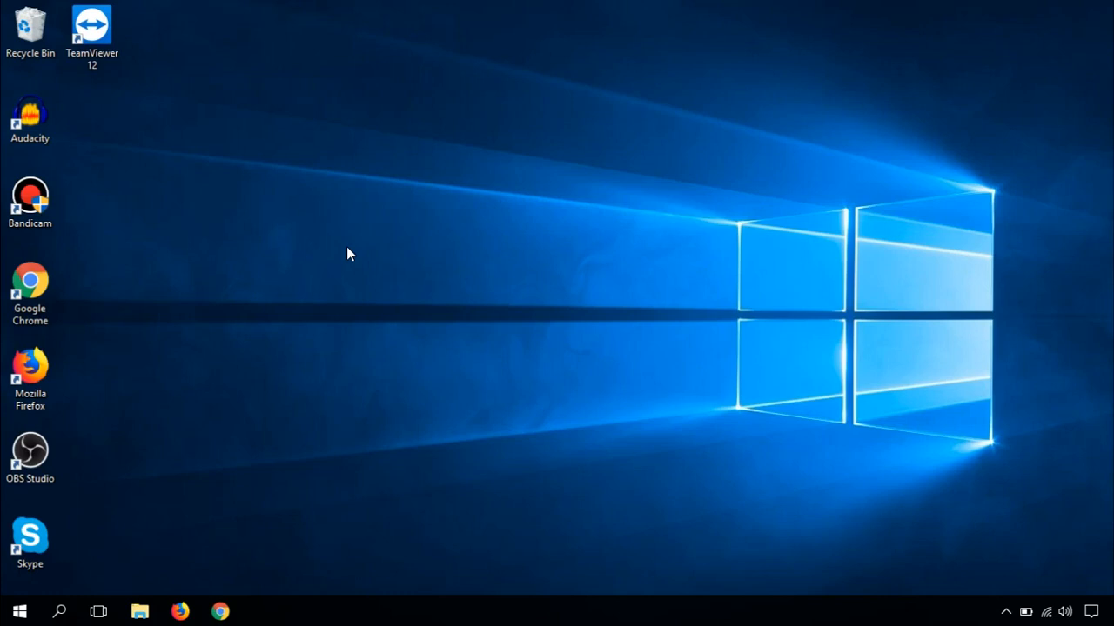
mouse_move(288, 337)
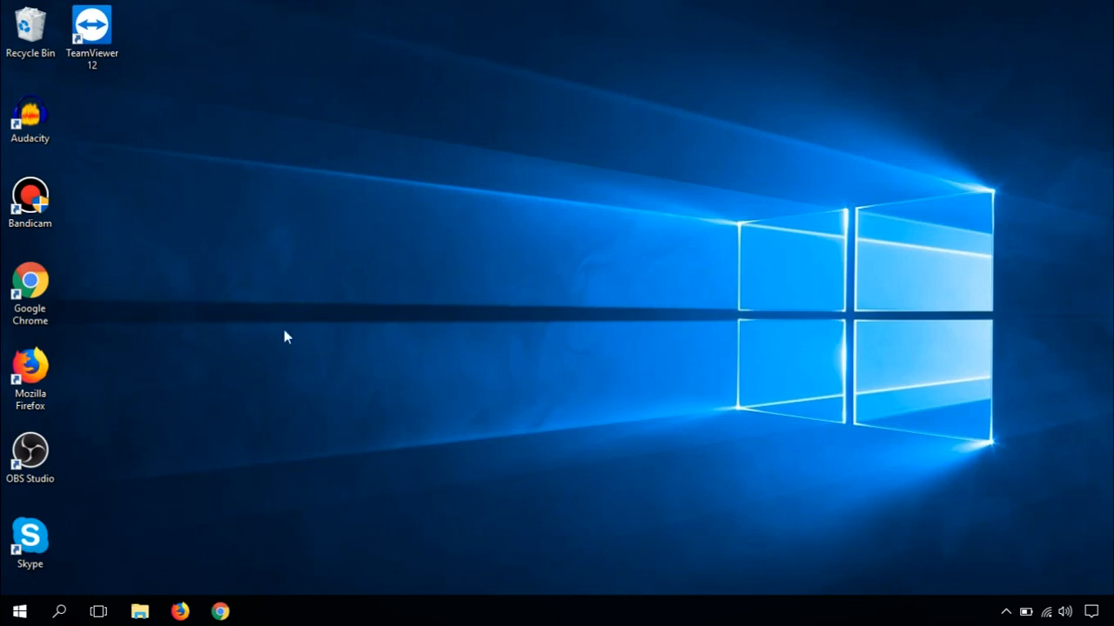
- Launch the advanced firewall console via the Run box with wf.msc
right_click(11, 608)
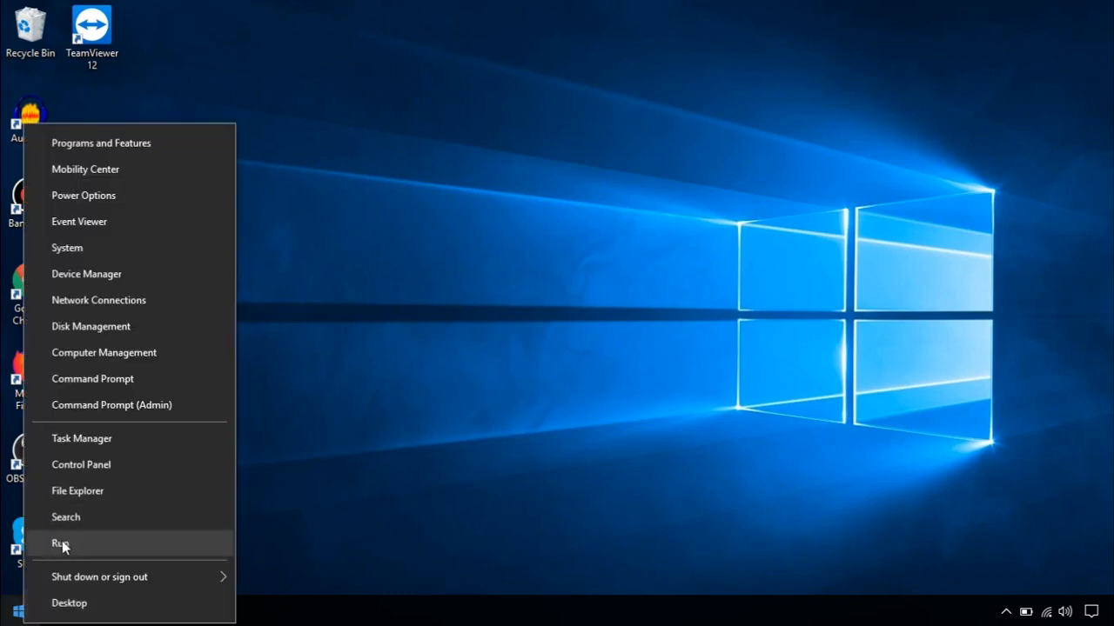
click(57, 541)
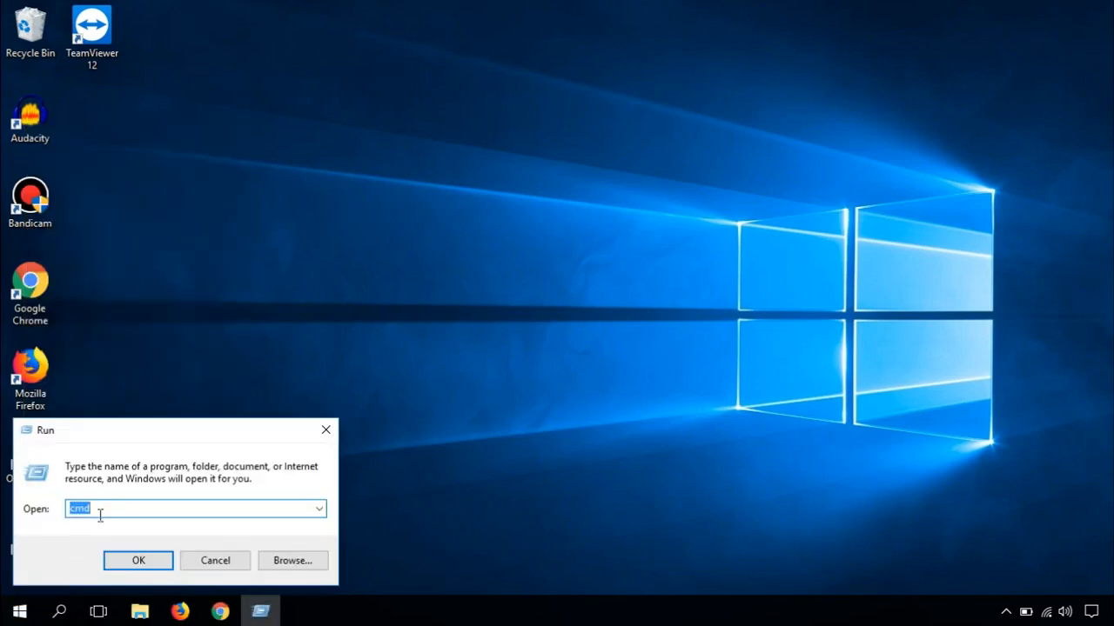
text(wf.m)
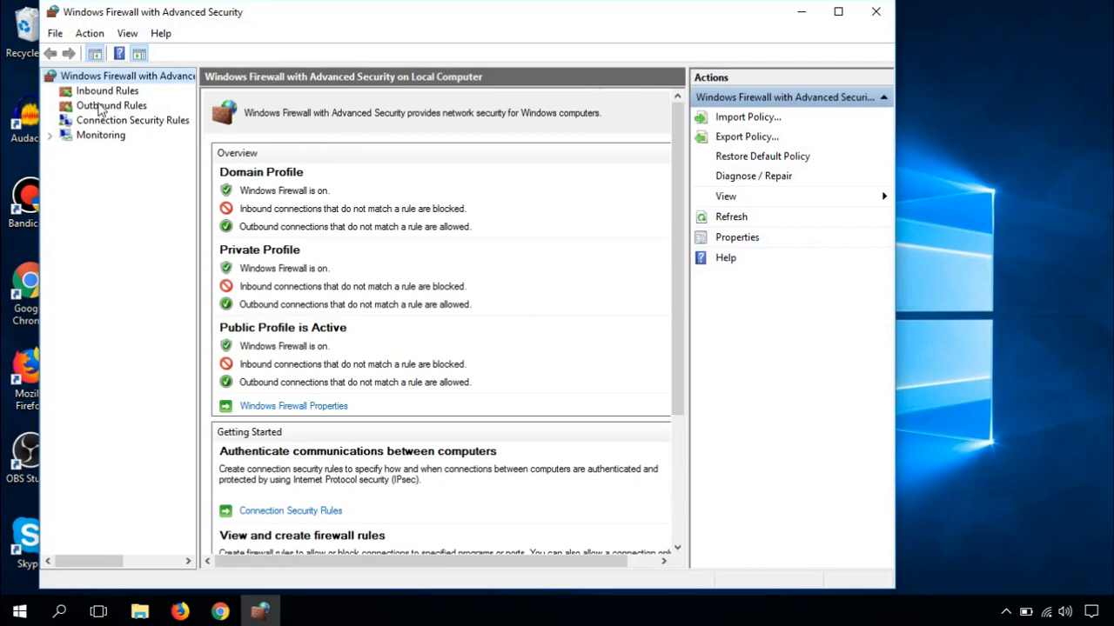
- Show the Outbound Rules list in the firewall console
click(111, 106)
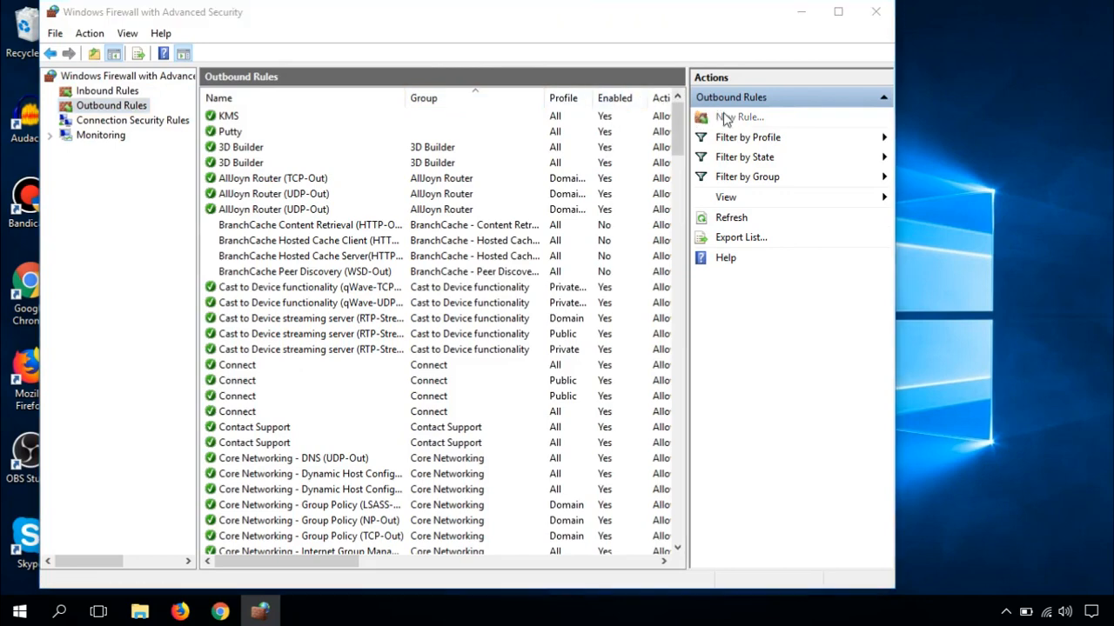
- Start a new outbound Program rule targeting %USERPROFILE%\Documents\example.exe
click(737, 117)
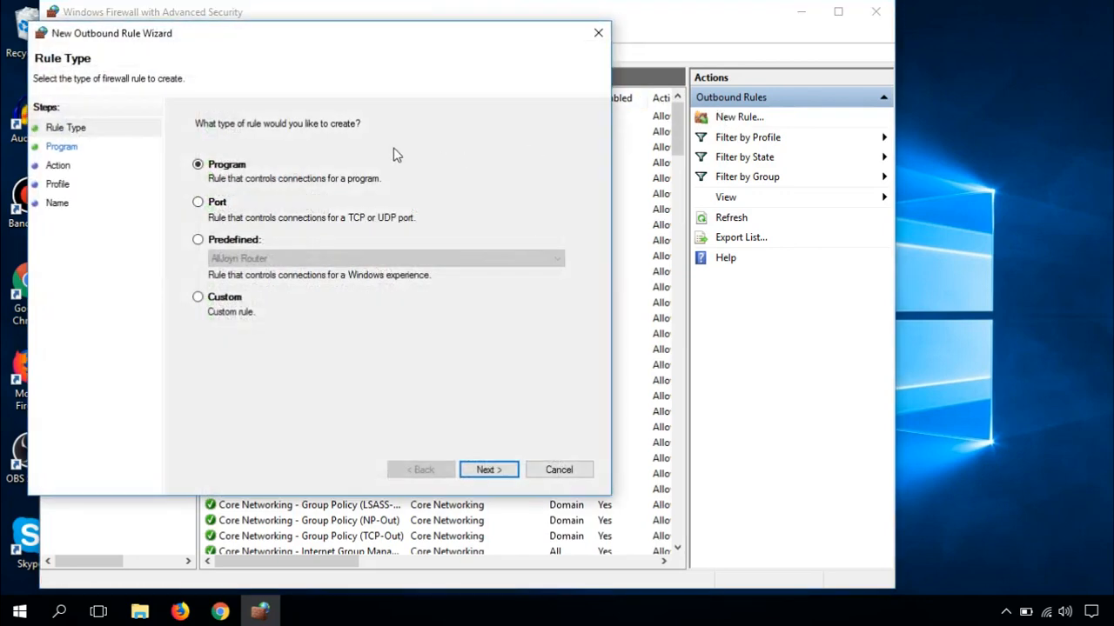
mouse_move(311, 242)
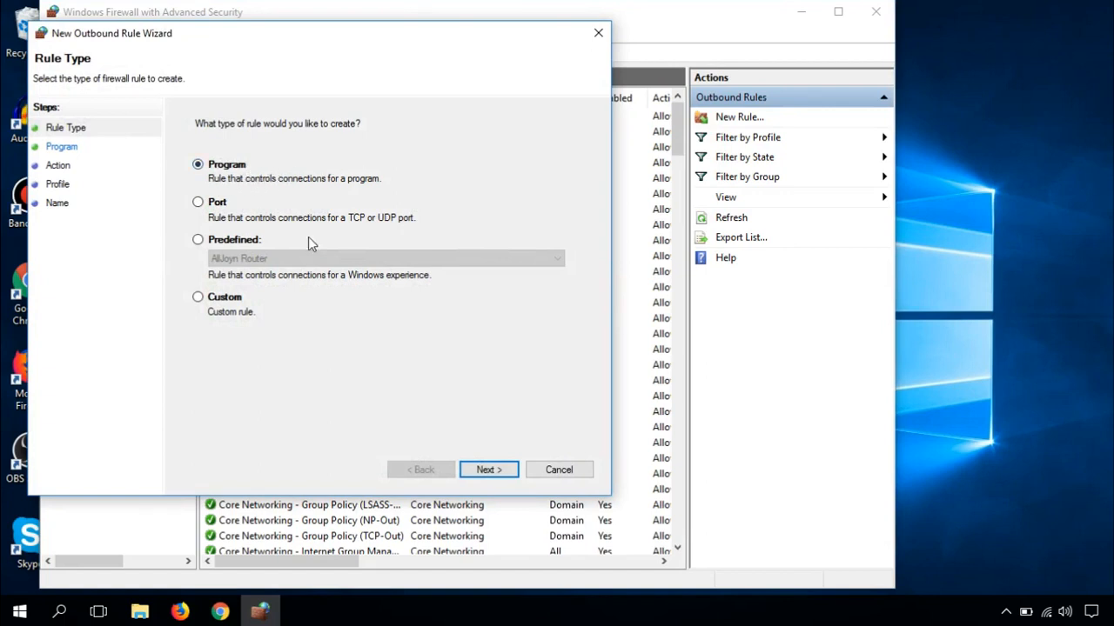
click(488, 470)
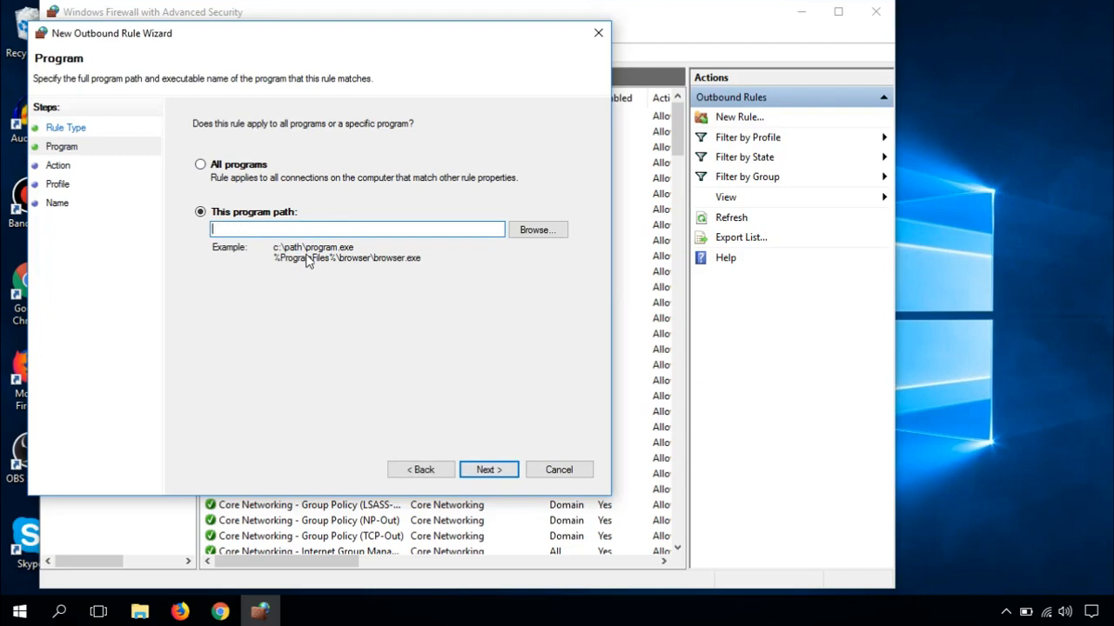
click(537, 230)
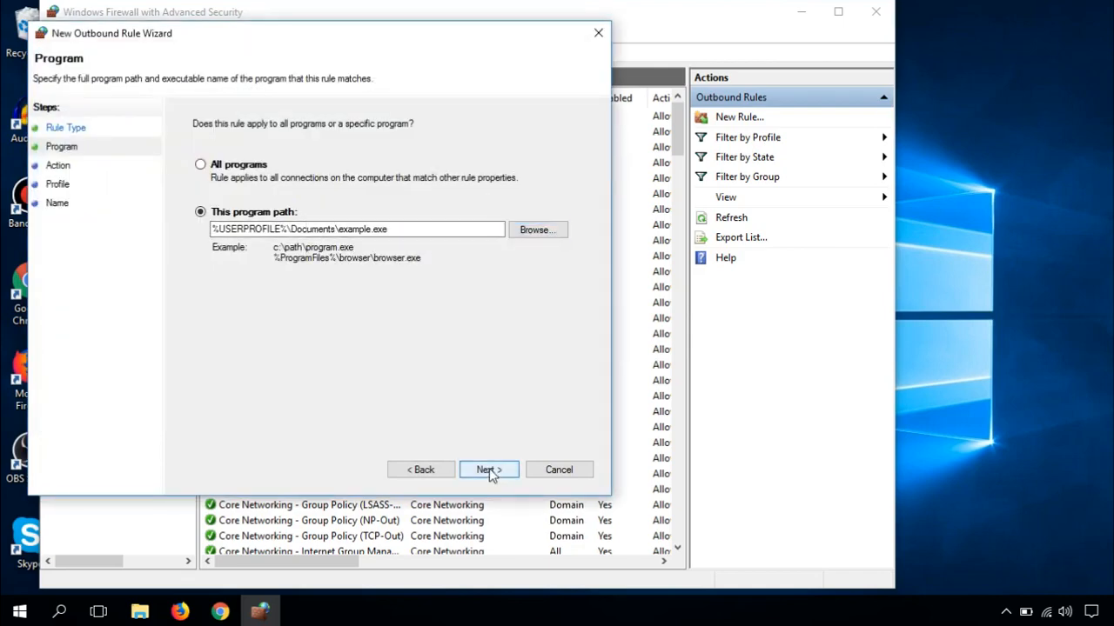
- Set the rule's action to Block the connection and reach the Profile page
click(487, 470)
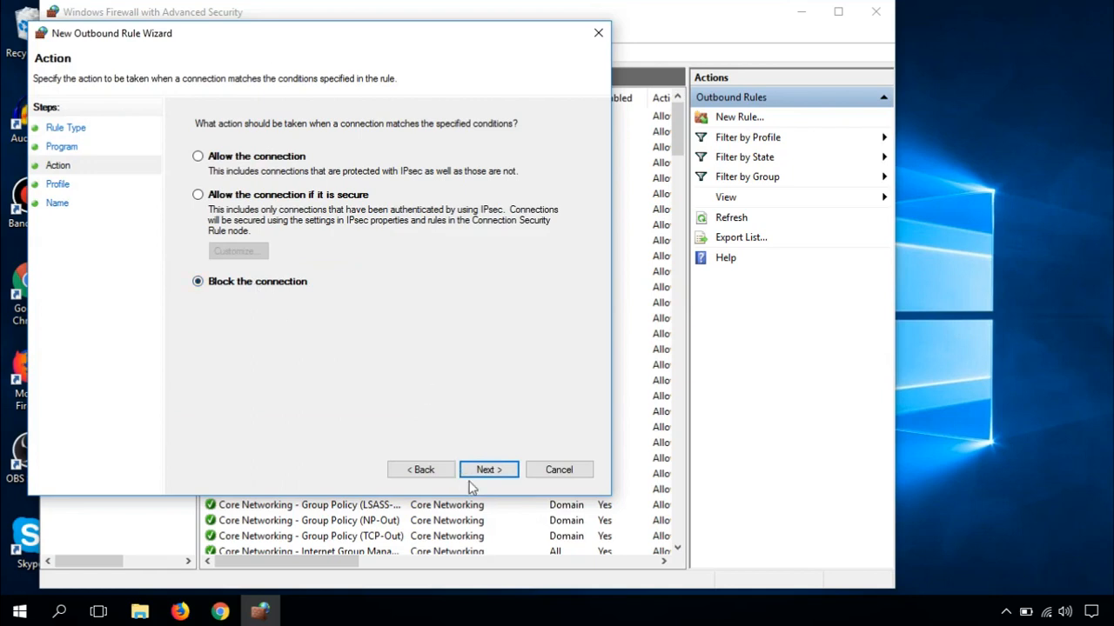
click(488, 470)
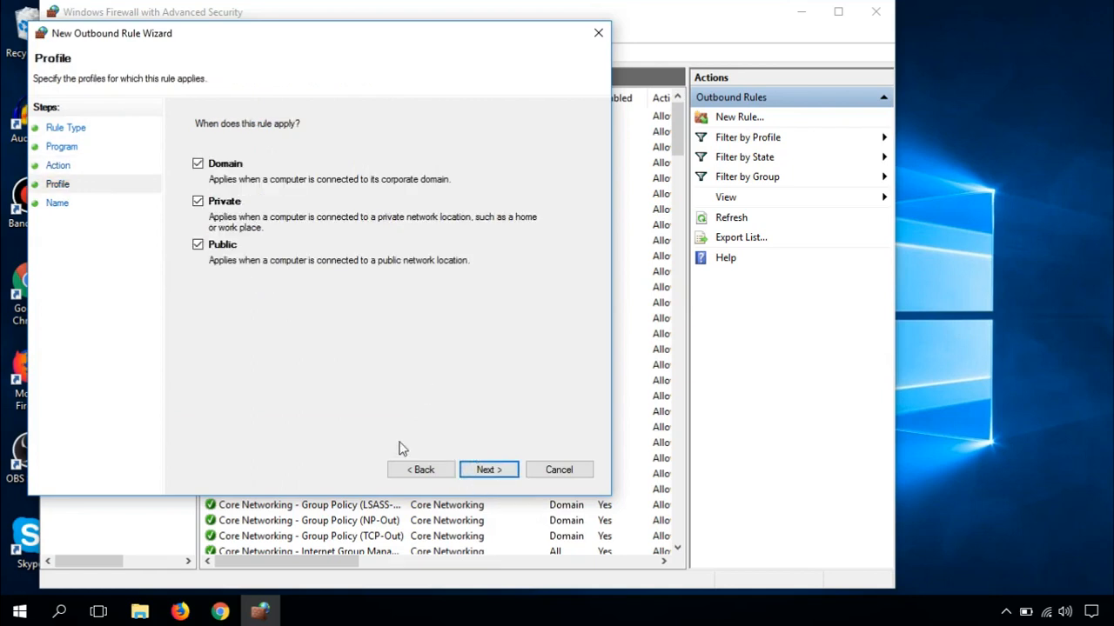
mouse_move(265, 279)
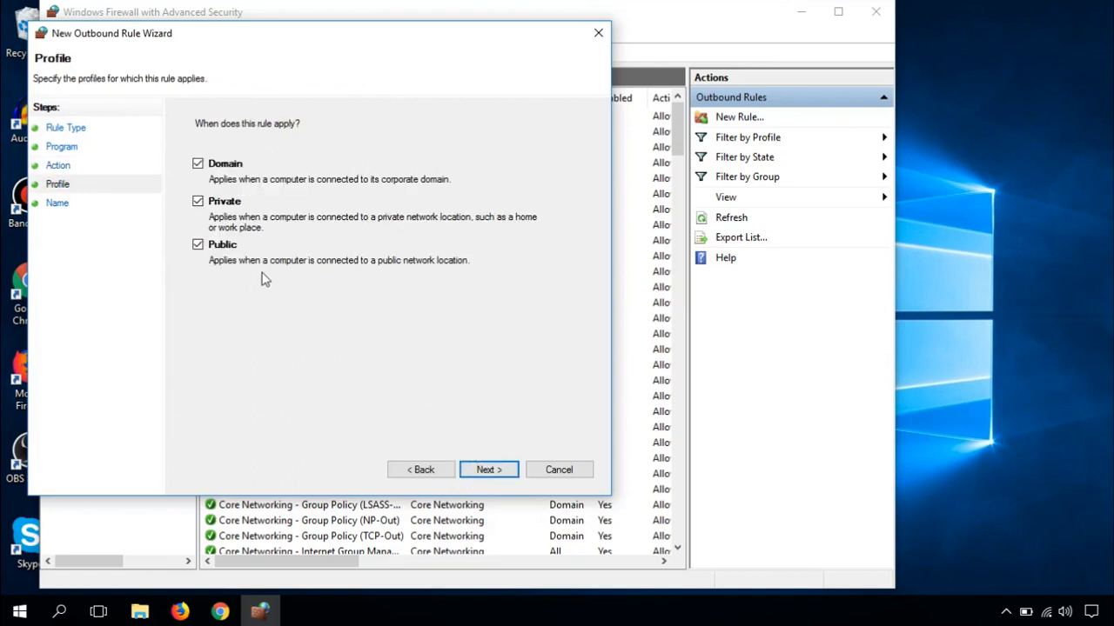
mouse_move(247, 215)
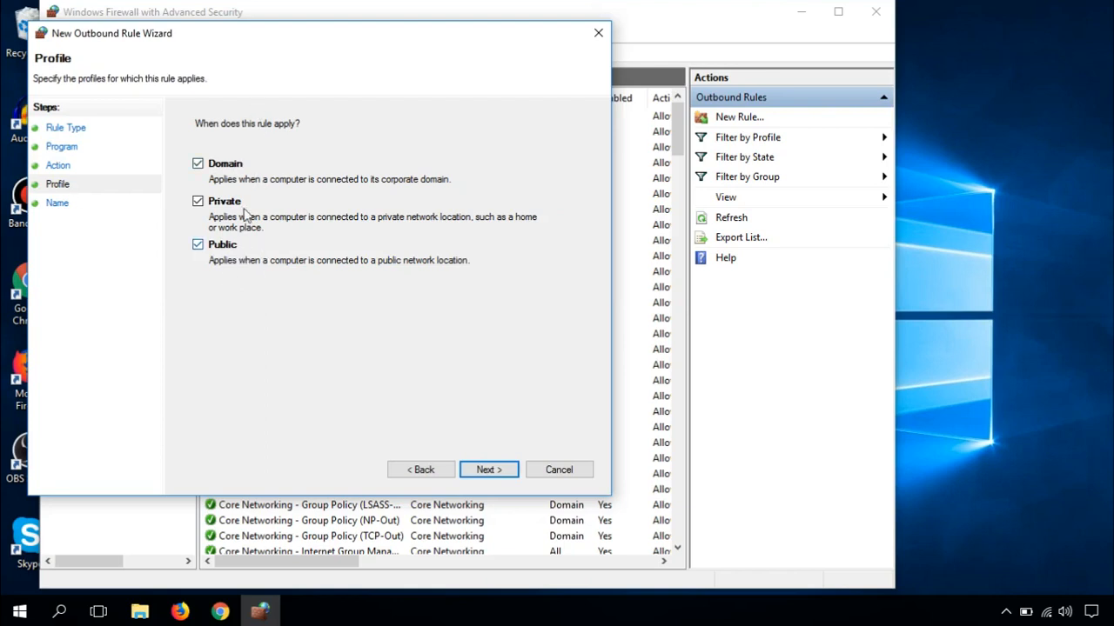
- Apply the rule to Domain, Private and Public profiles and name it Example.exe
click(487, 470)
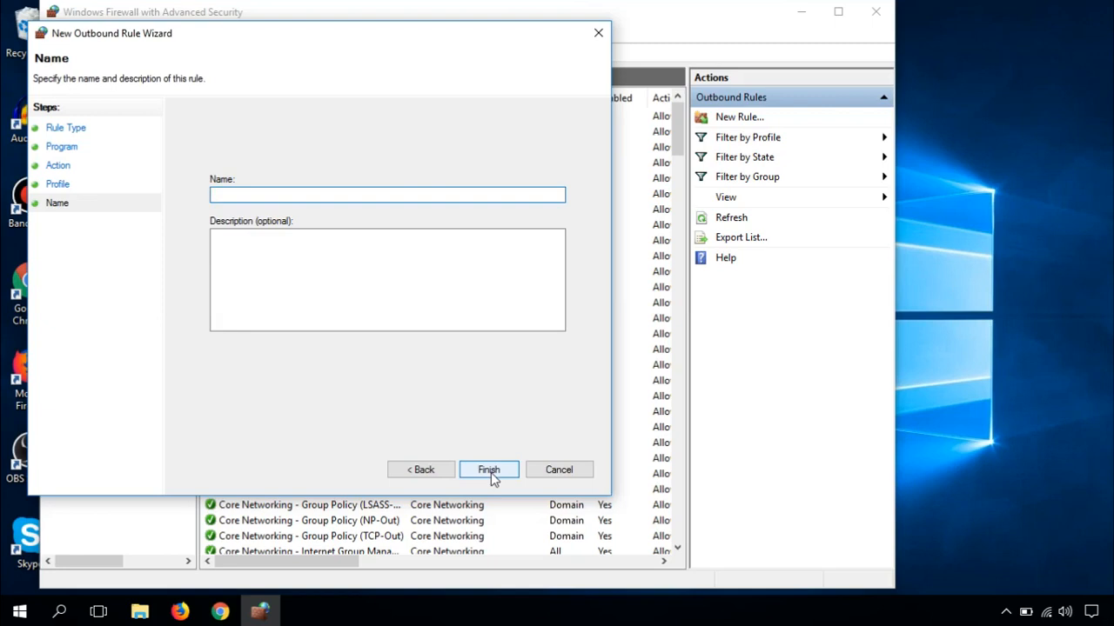
text(Example.exe)
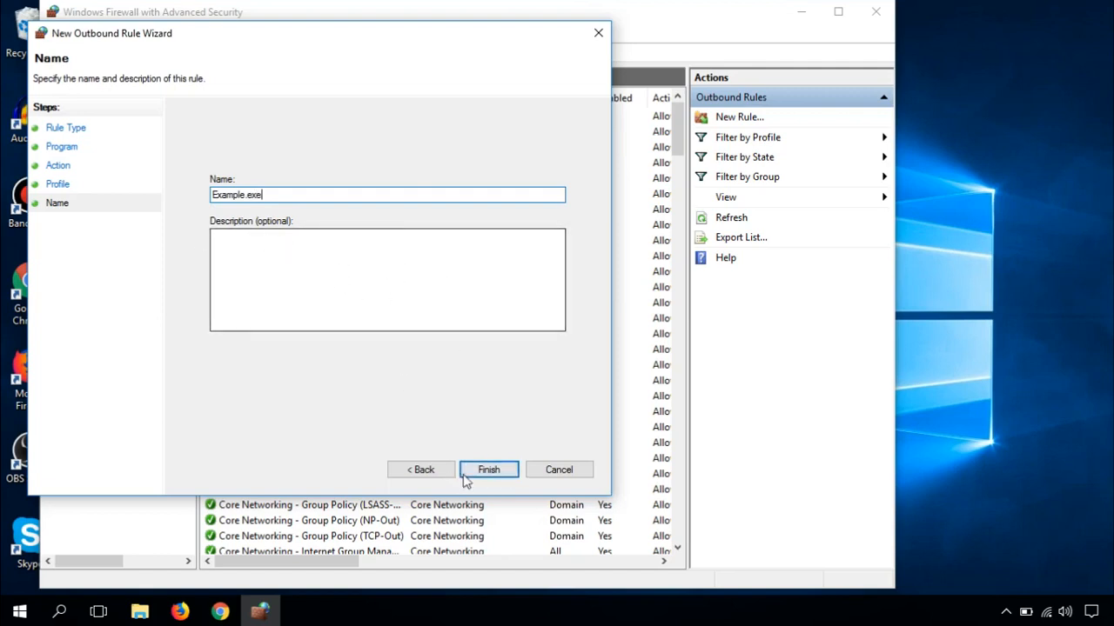
- Finish creating the Example.exe rule, check it in the list, and close the console
click(489, 470)
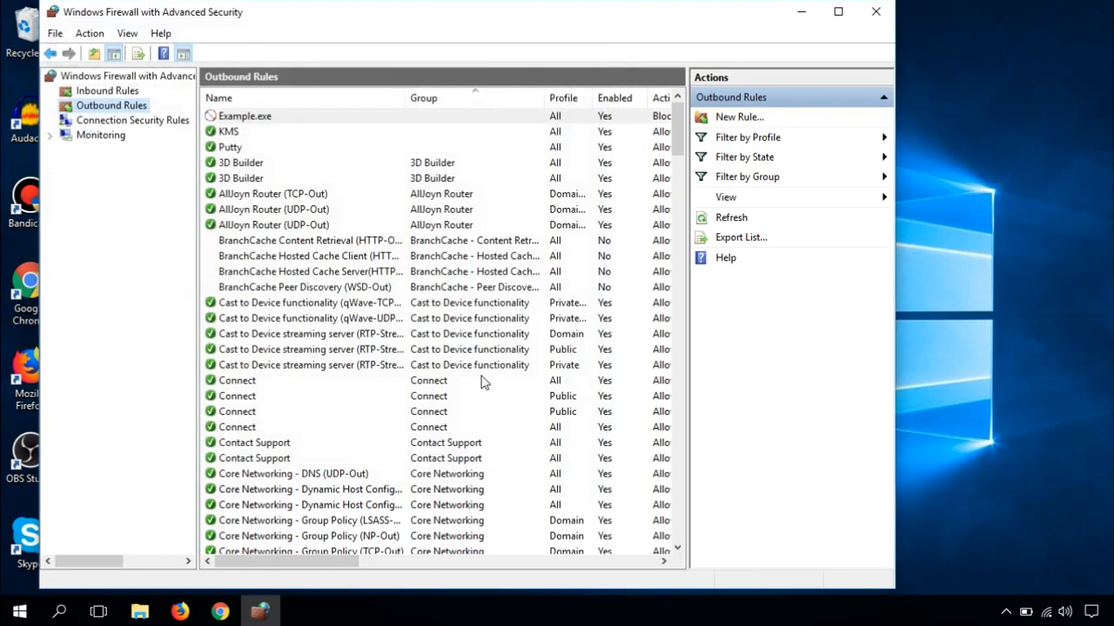
click(246, 115)
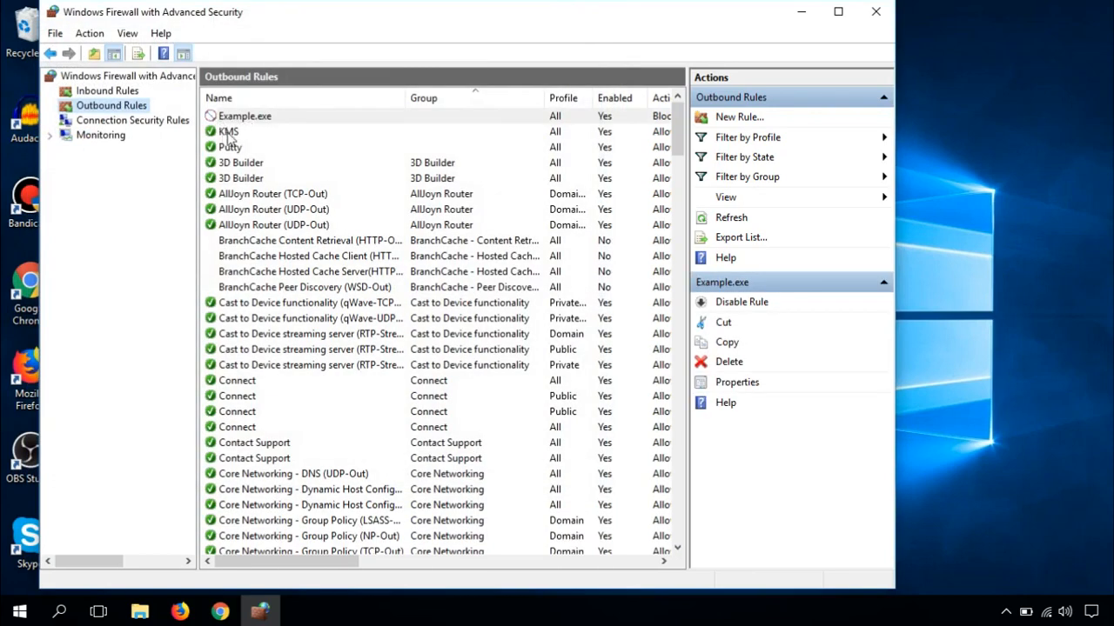
click(229, 130)
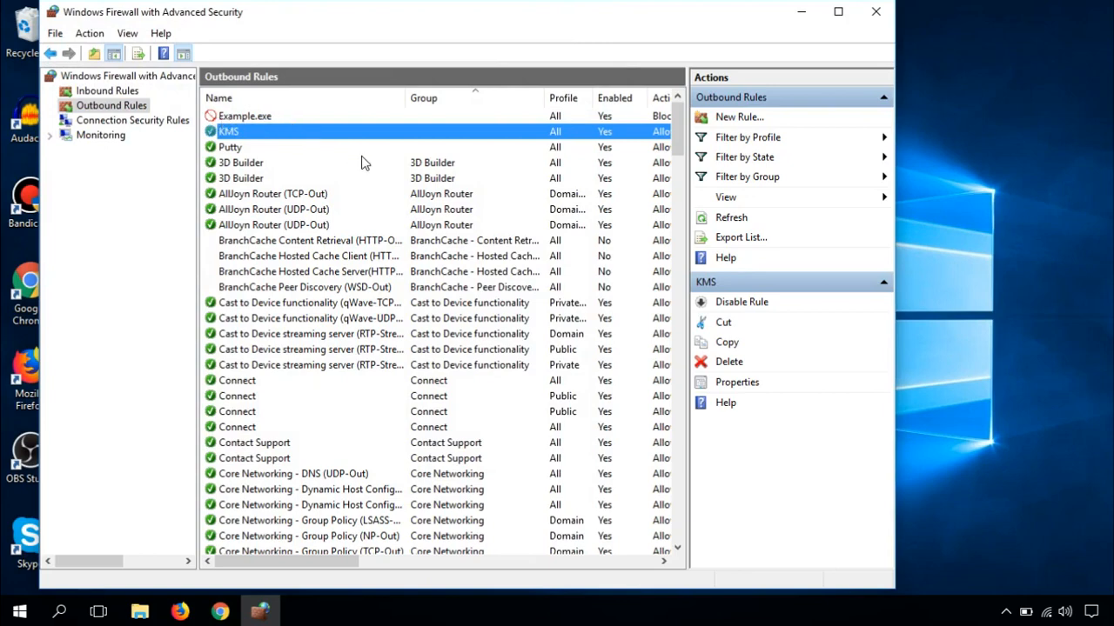
mouse_move(369, 165)
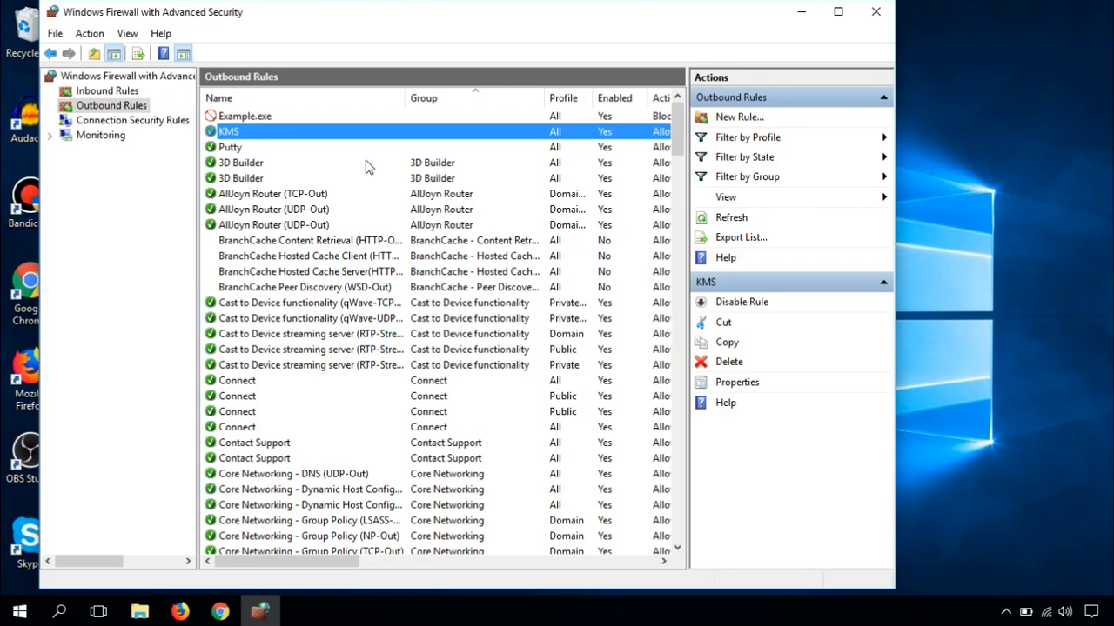
click(875, 10)
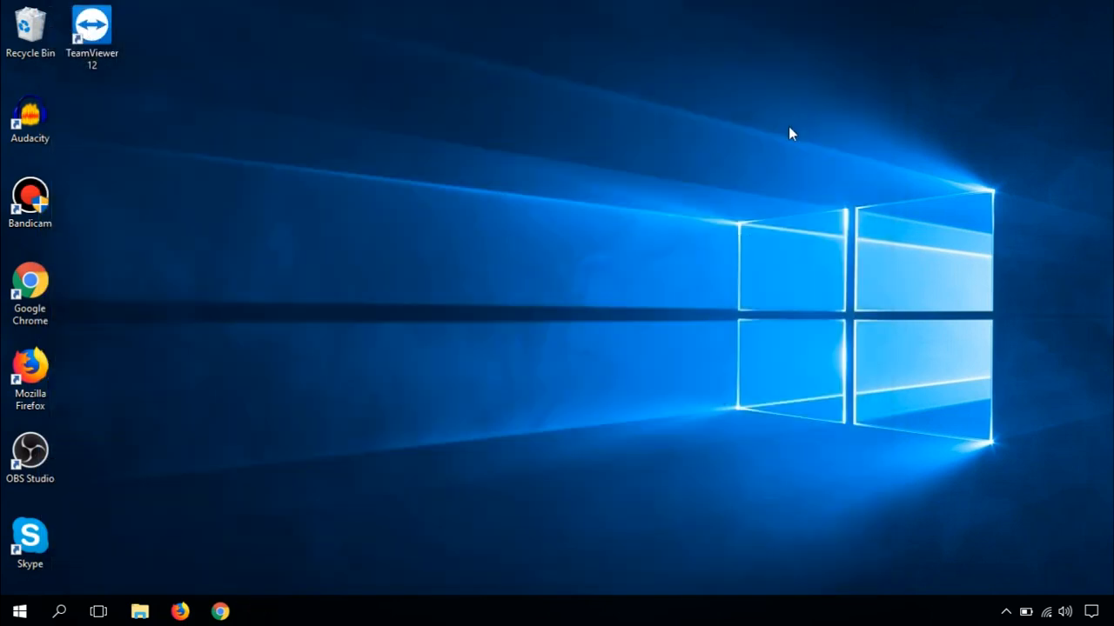